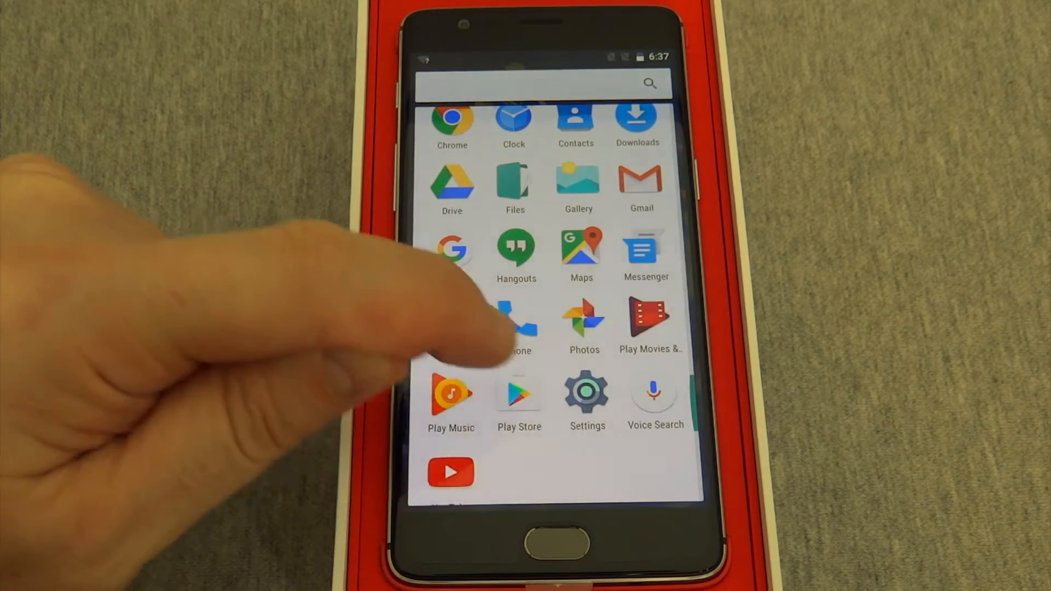
- Open Settings from the app drawer and scroll to the Backup & reset entry
{"action": "left_click", "coordinate": [587, 391]}
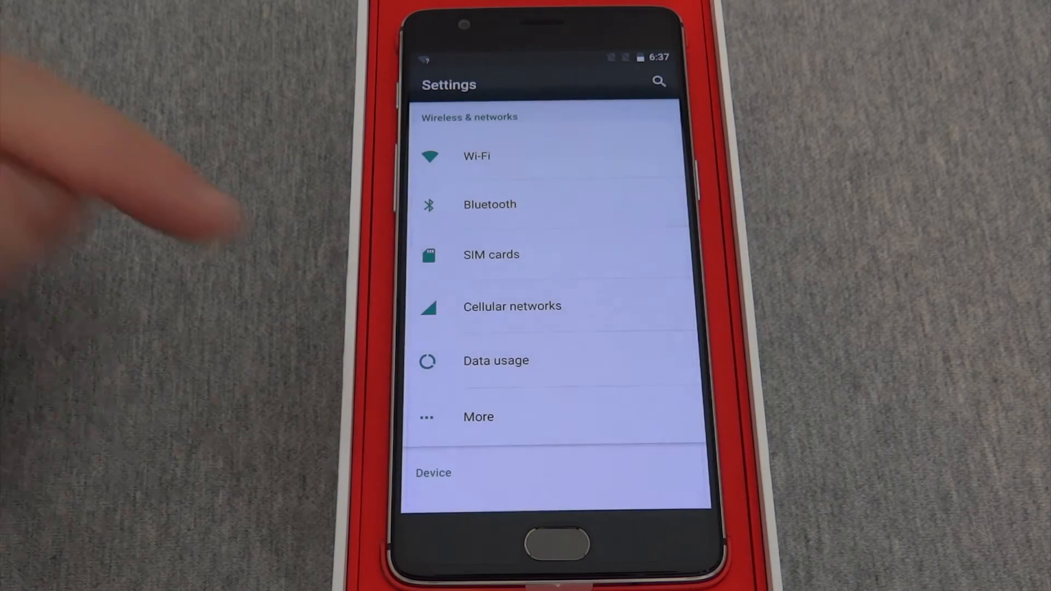
{"action": "scroll", "scroll_direction": "down", "scroll_amount": 3}
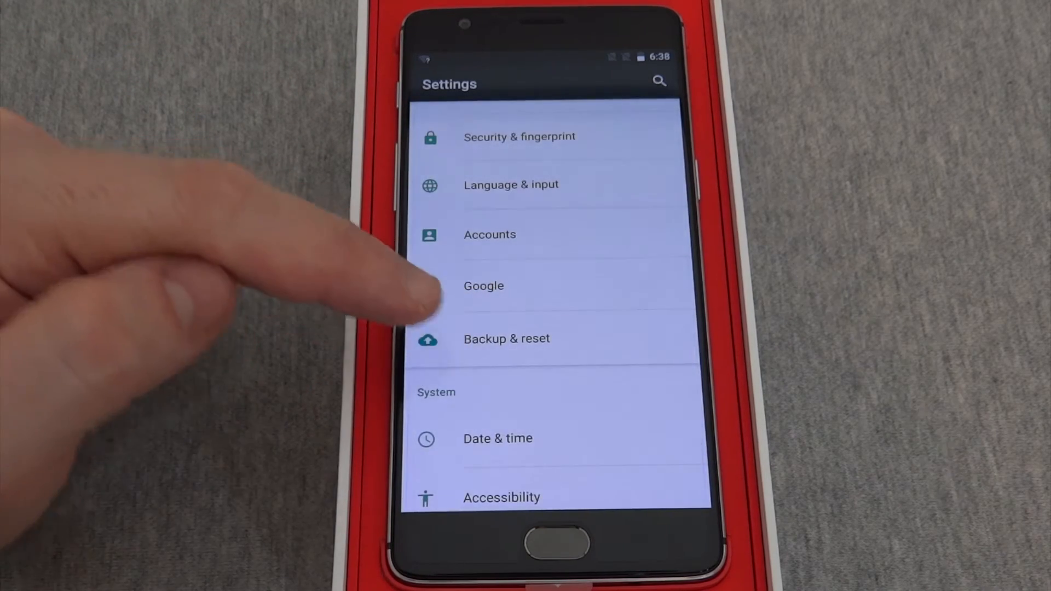
- Open the Backup & reset page showing Network settings reset and Factory data reset
{"action": "left_click", "coordinate": [507, 338]}
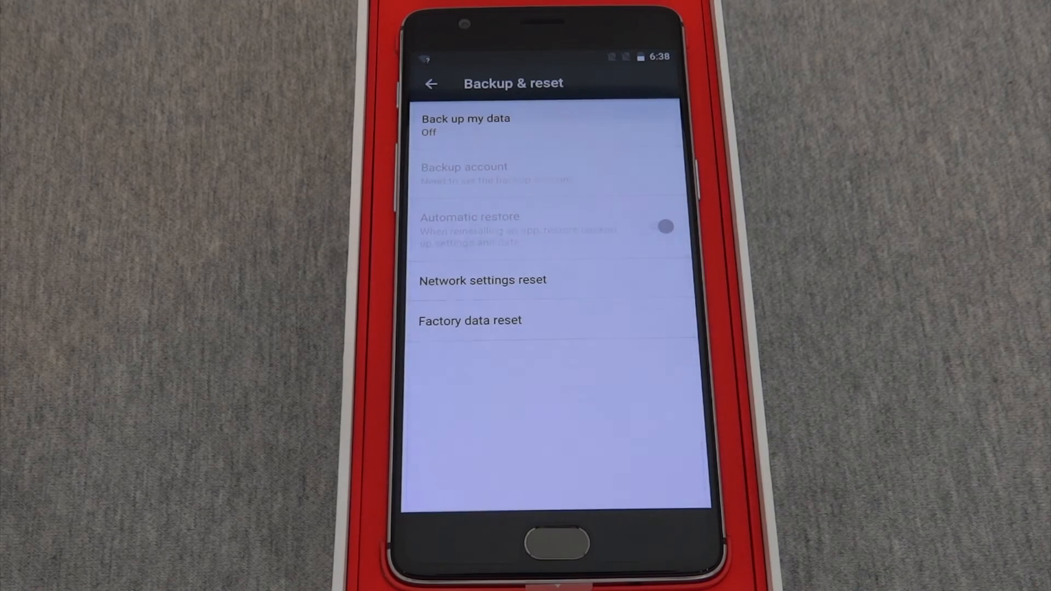
{"action": "left_click", "coordinate": [664, 226]}
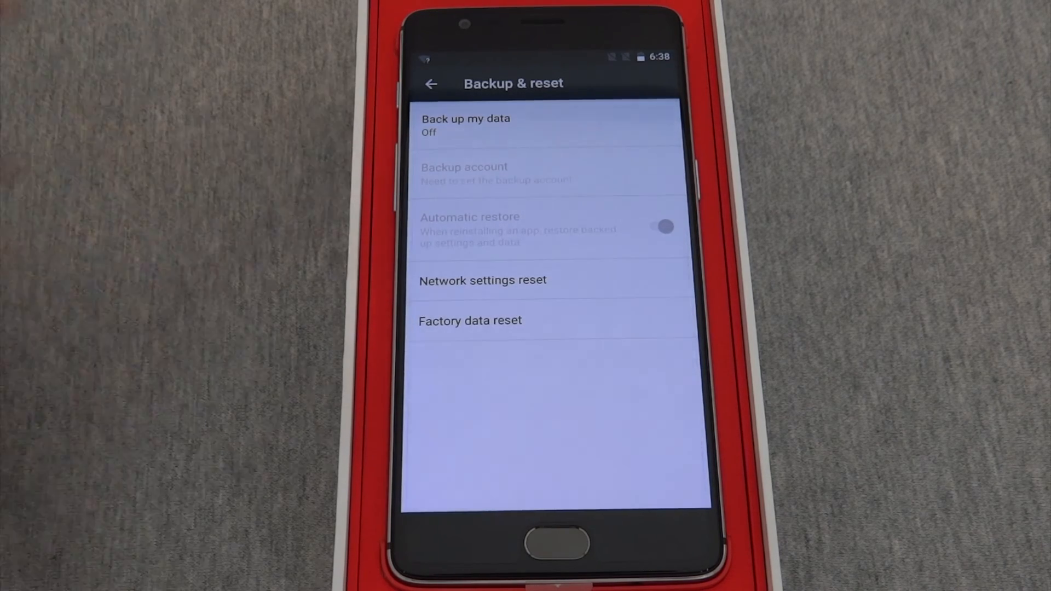